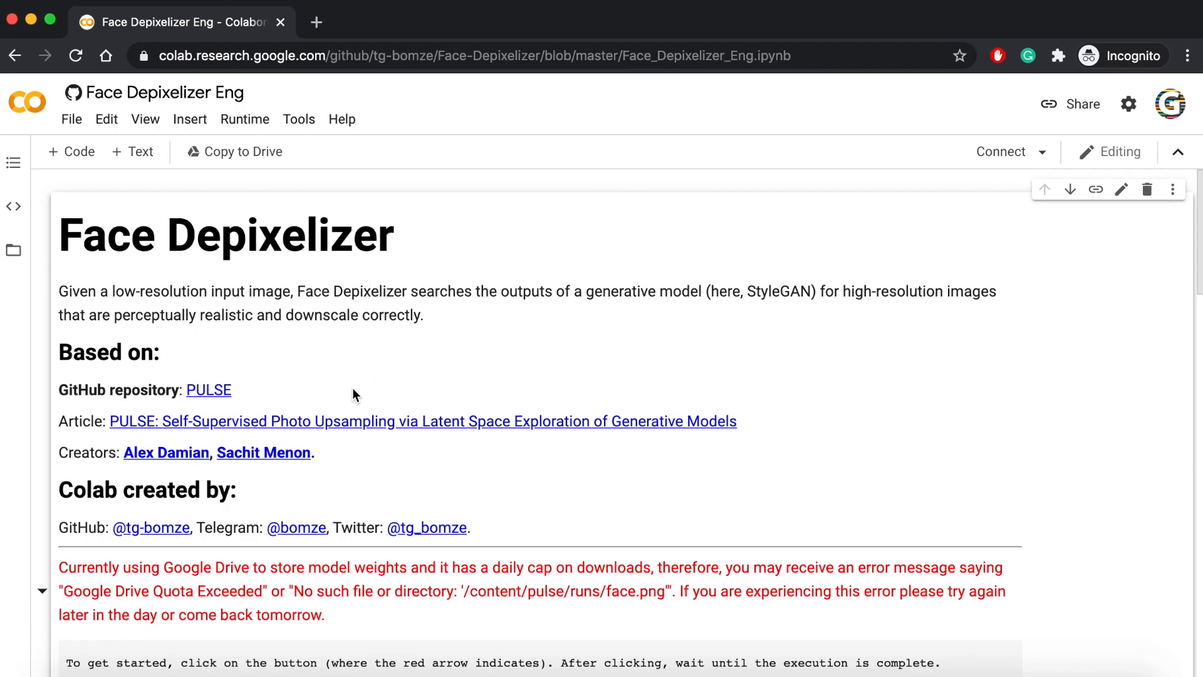
mouse_move(330, 464)
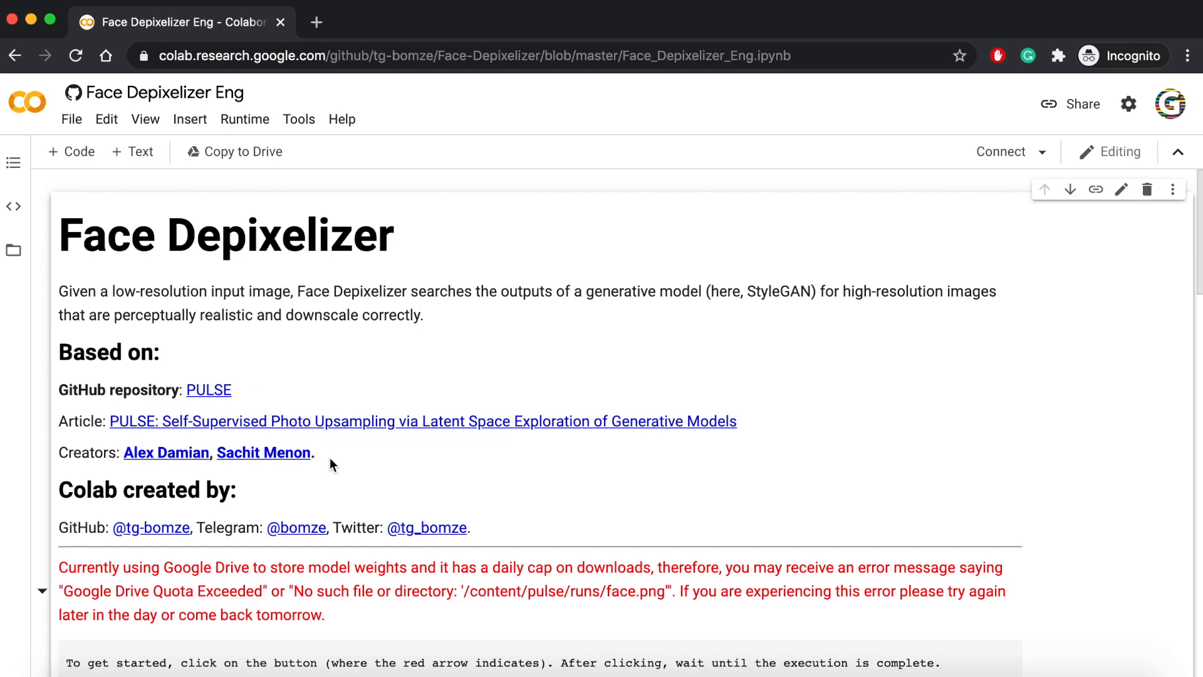
mouse_move(228, 522)
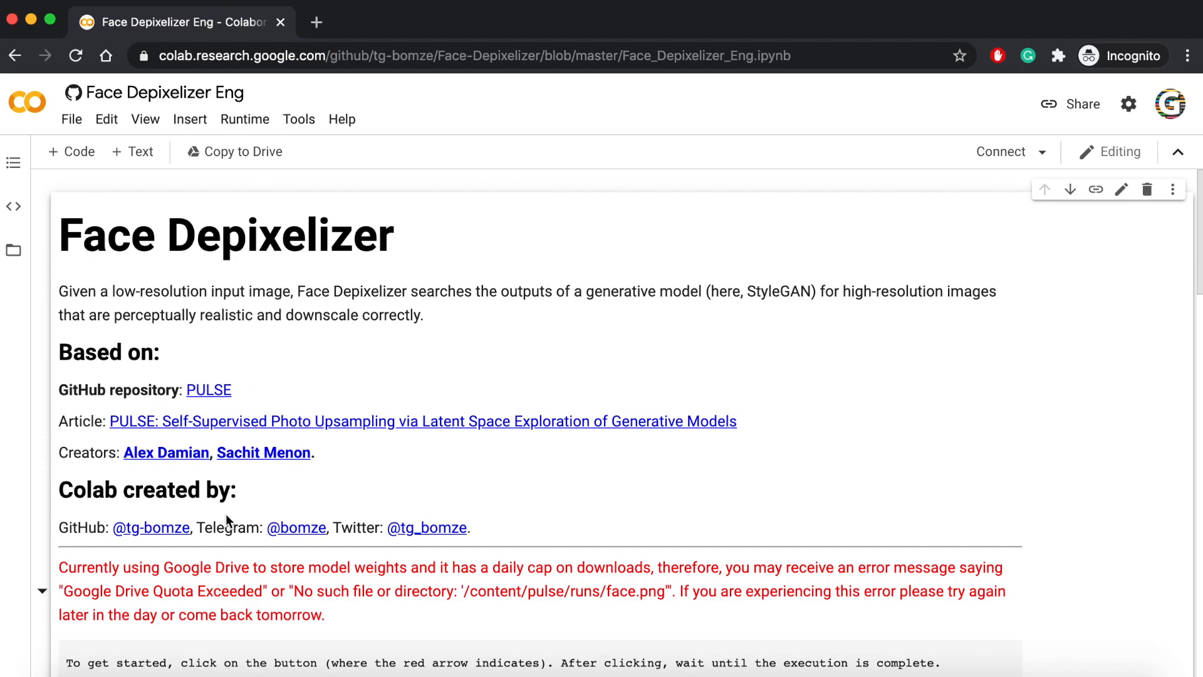
Open the PULSE GitHub repository and scroll through its README.
left_click(208, 390)
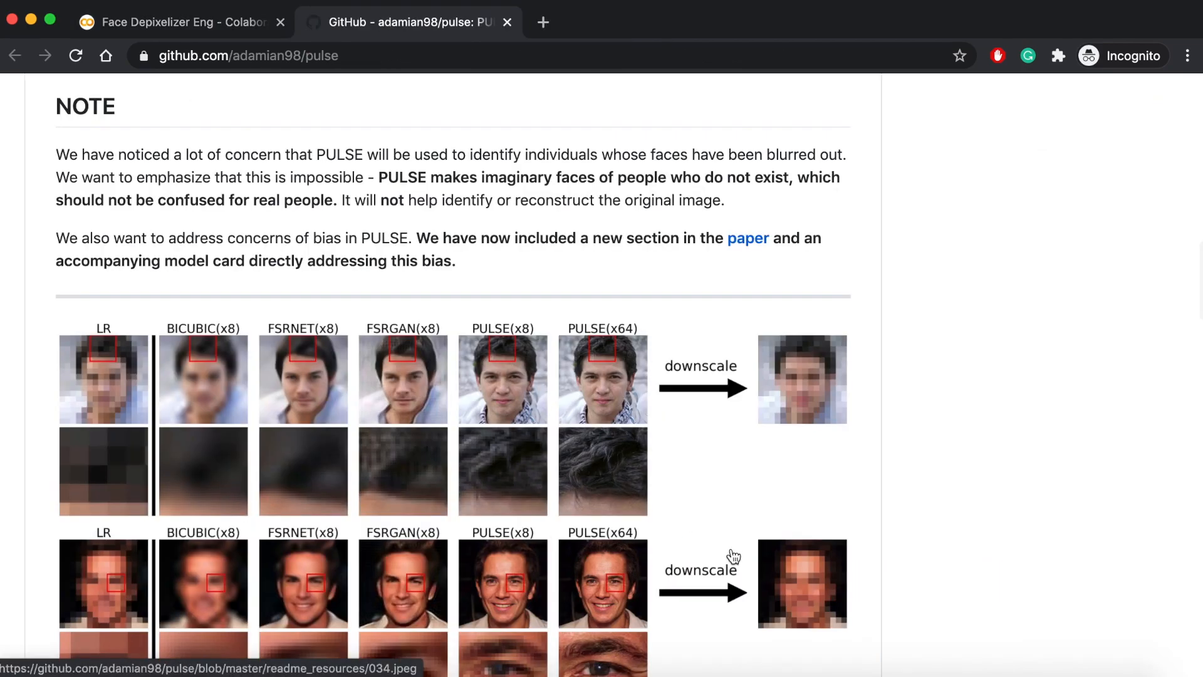
scroll("down", 3)
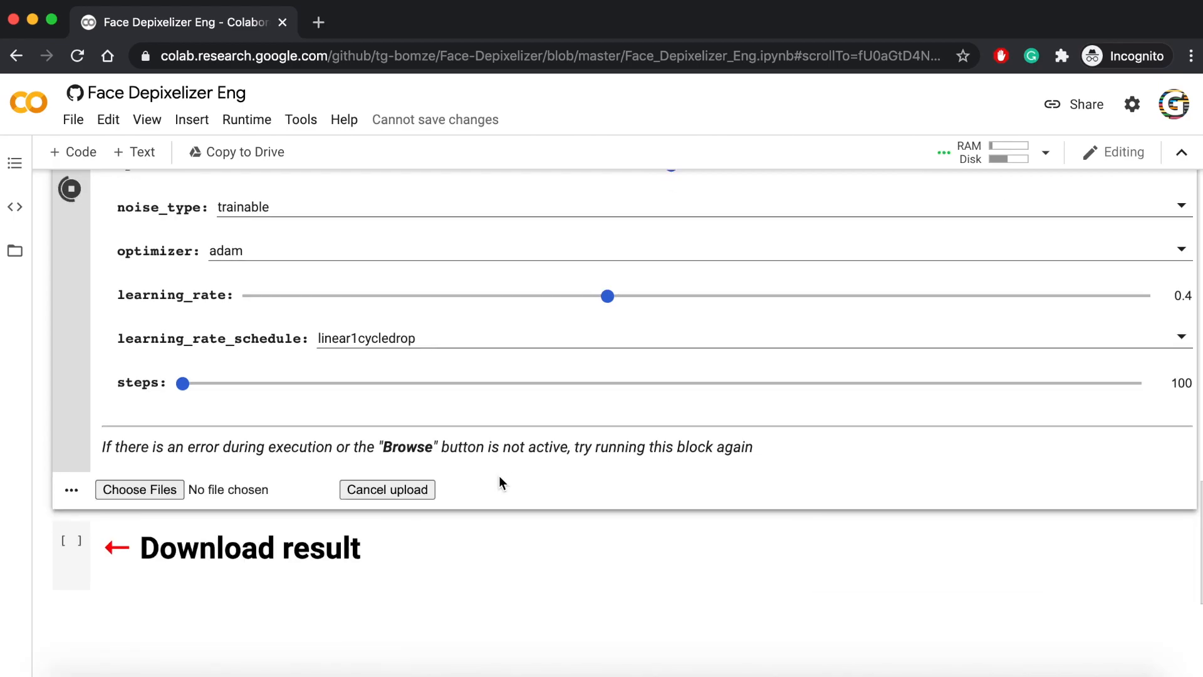
Upload sailor_moon.jpg to the depixelizer cell, then scroll the Kaggle anime face dataset page.
left_click(139, 490)
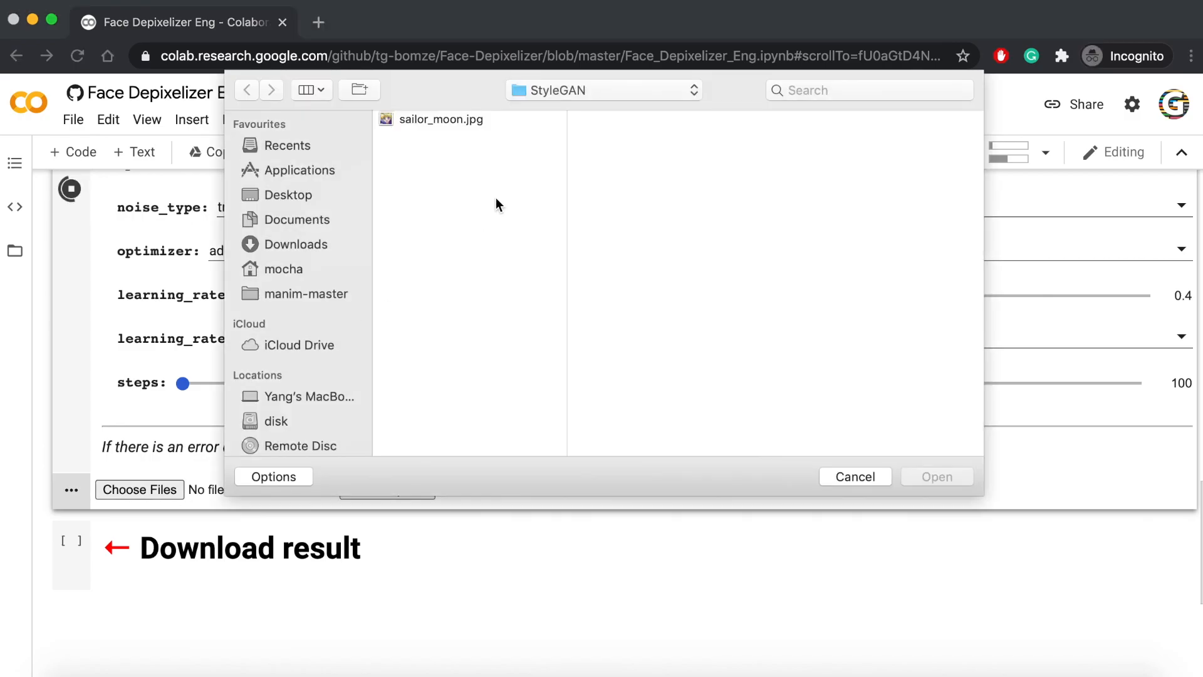
left_click(936, 477)
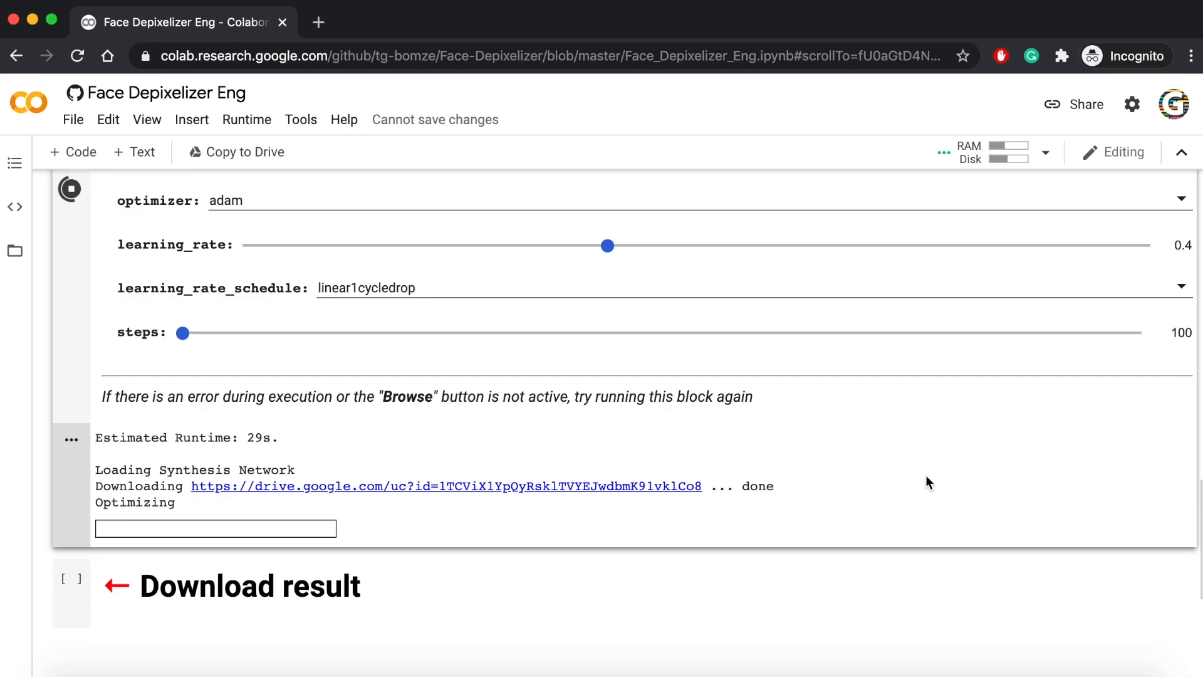
scroll("down", 3)
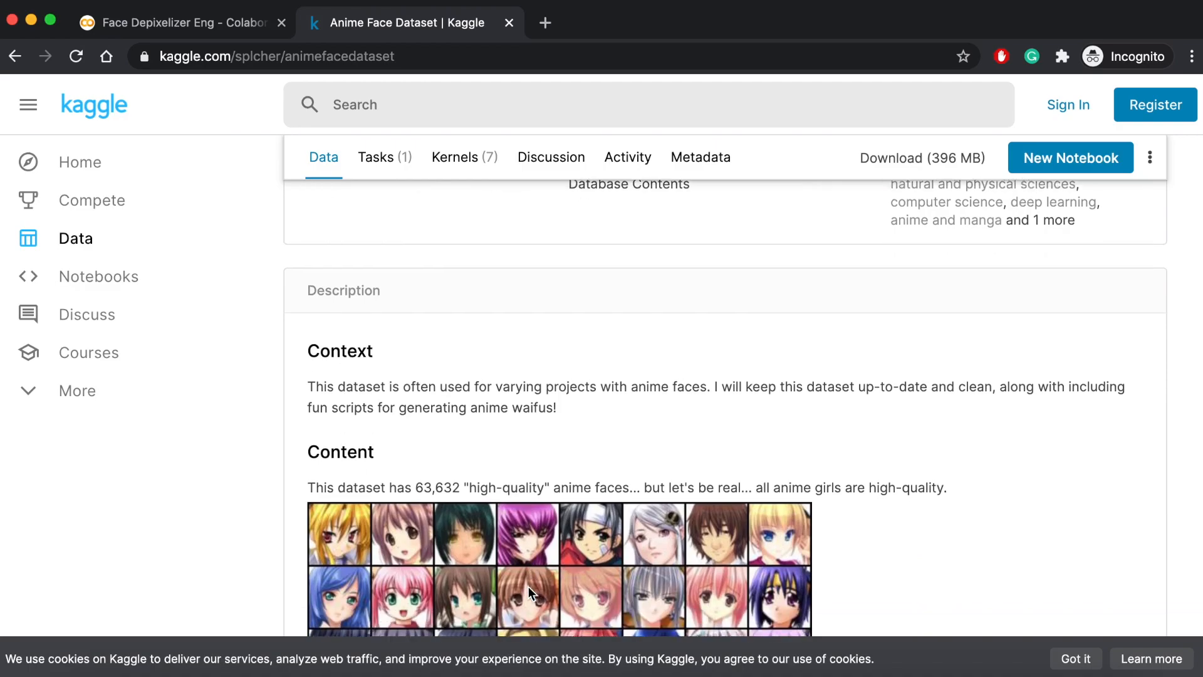
Browse the Anime Face Dataset sample faces on Kaggle, then return to the Face Depixelizer notebook.
scroll("down", 3)
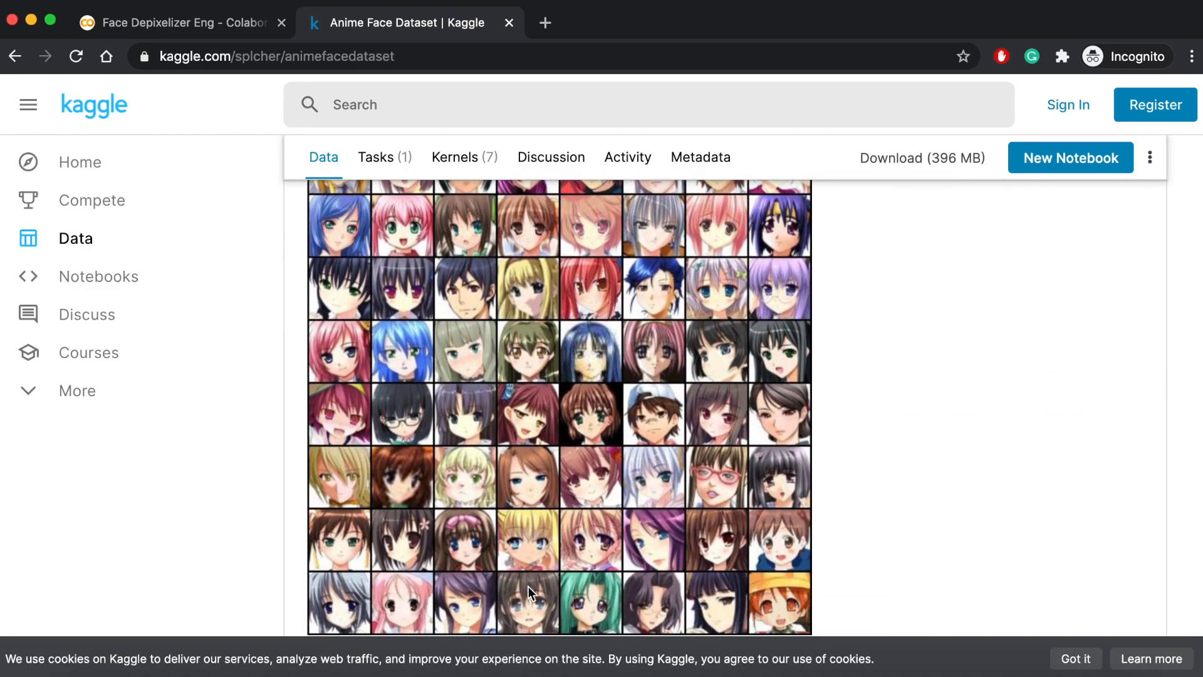
scroll("down", 3)
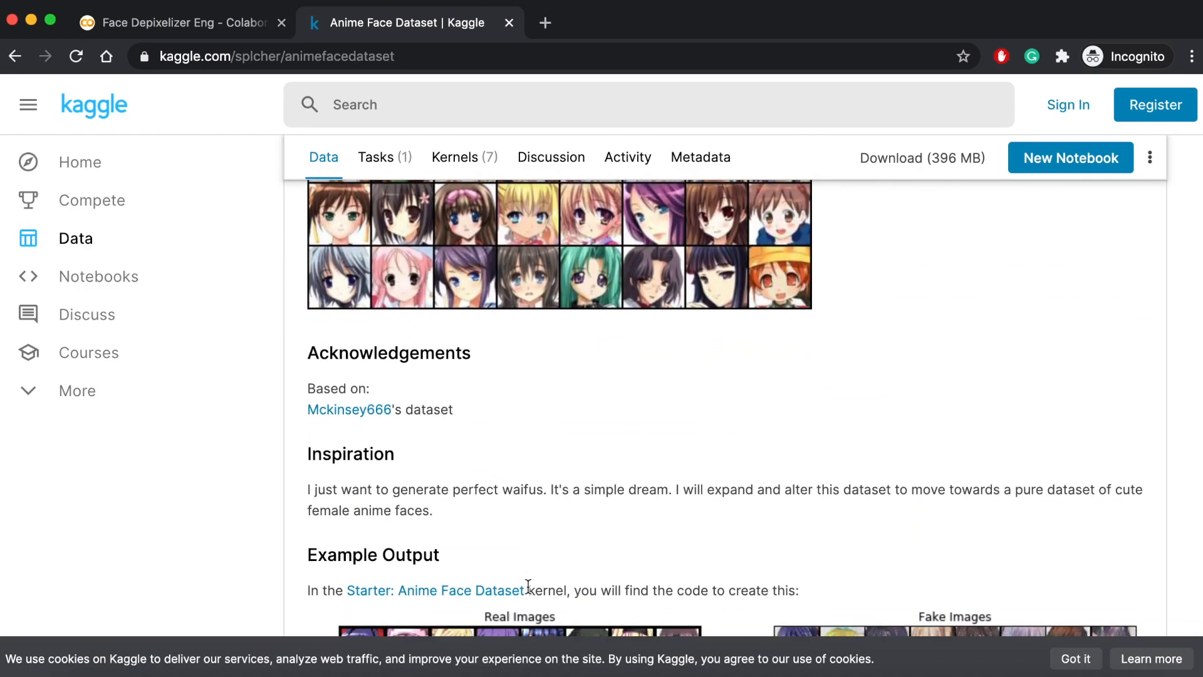
scroll("down", 3)
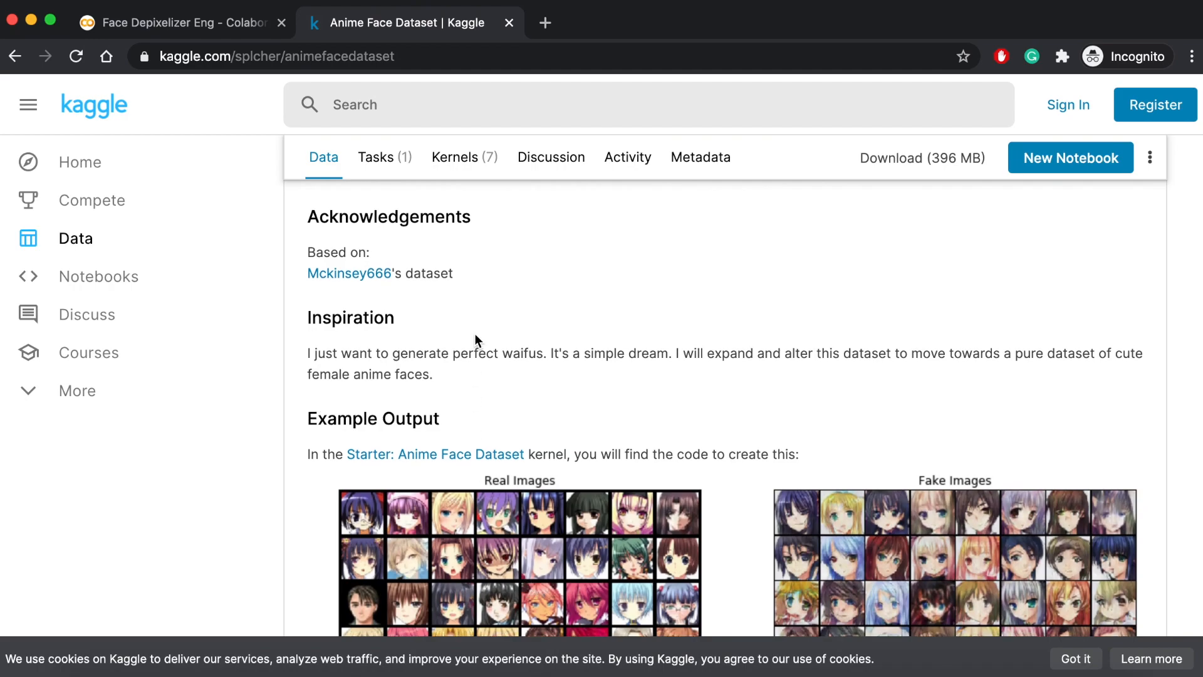
left_click(168, 22)
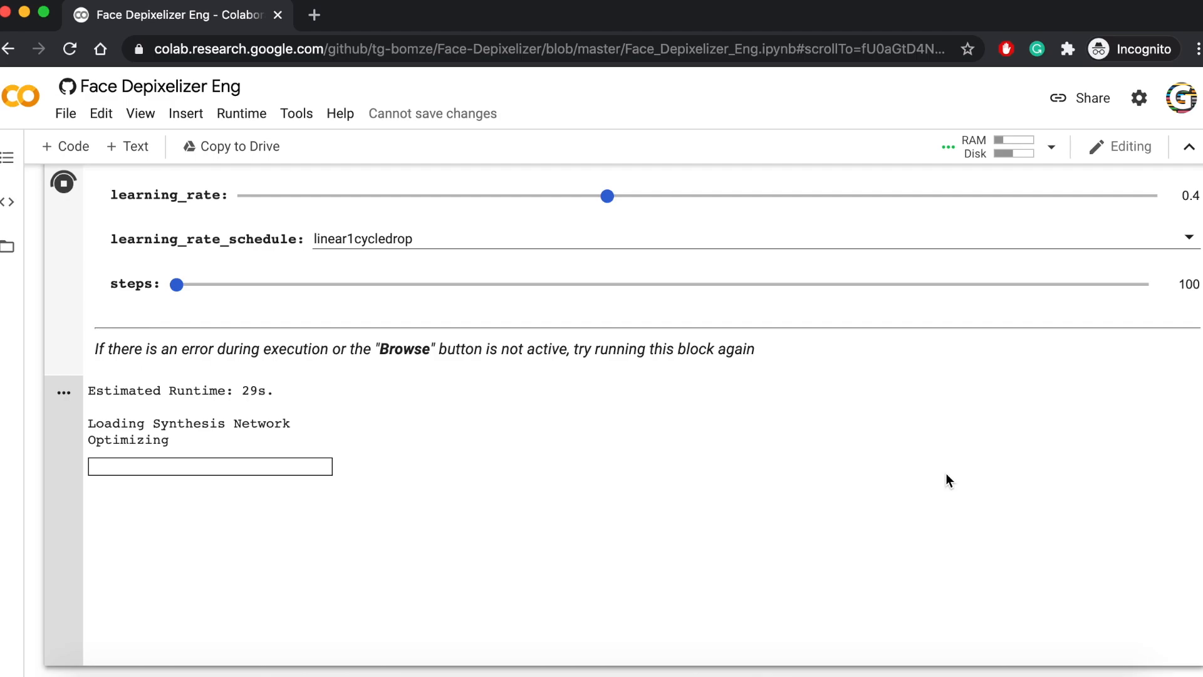